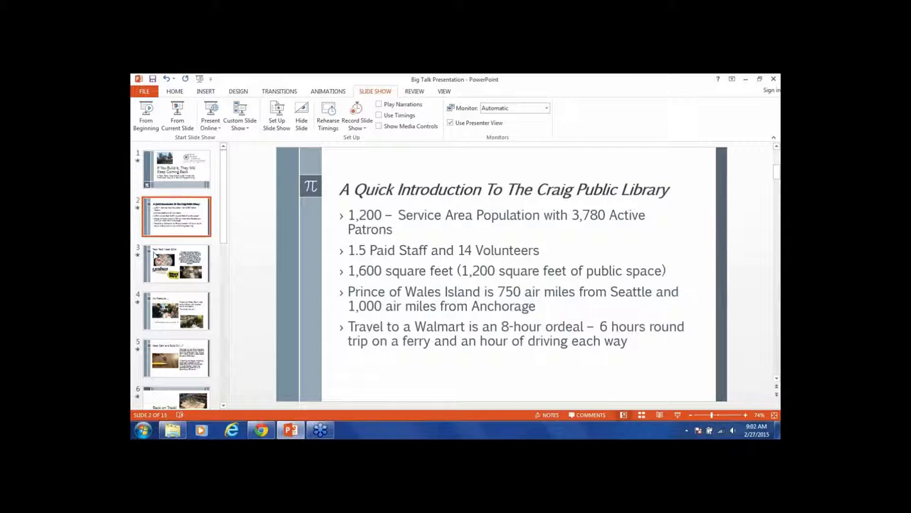
- Display slide 3, "Teen Tech Week 2014", from the slide pane
left_click(176, 263)
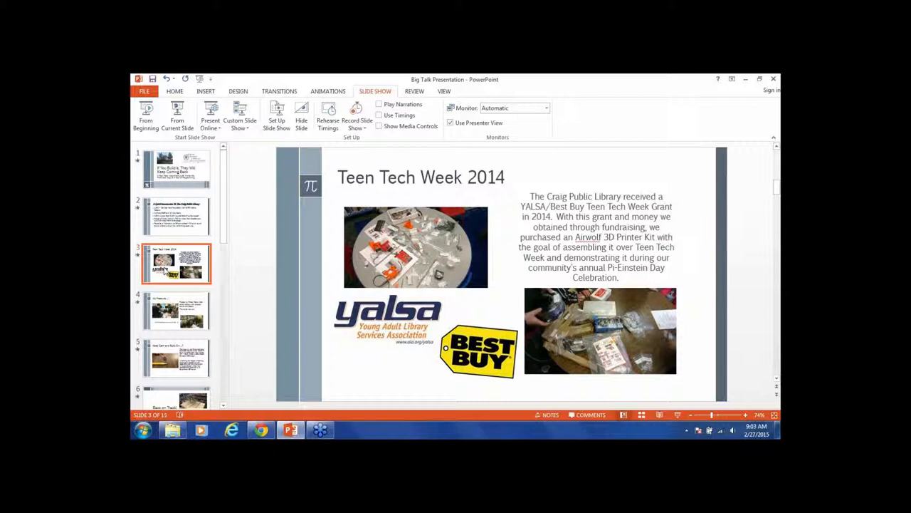
mouse_move(169, 276)
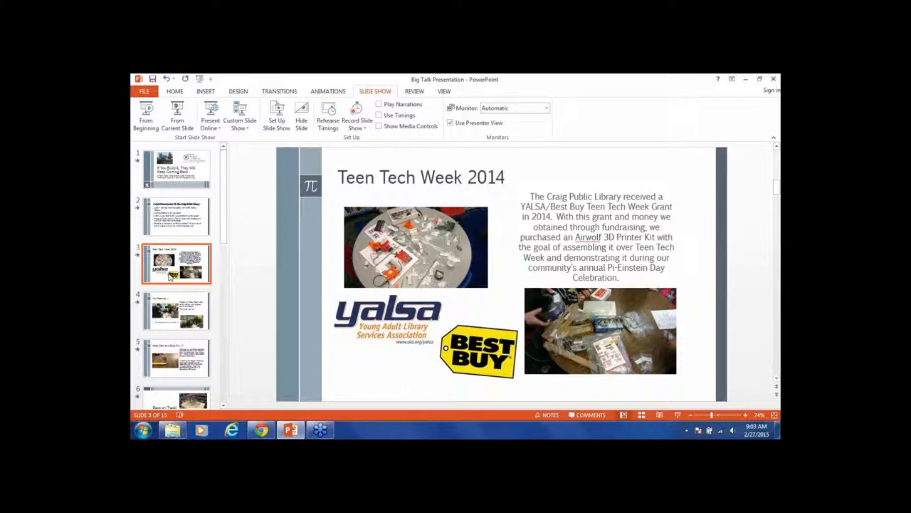
mouse_move(178, 310)
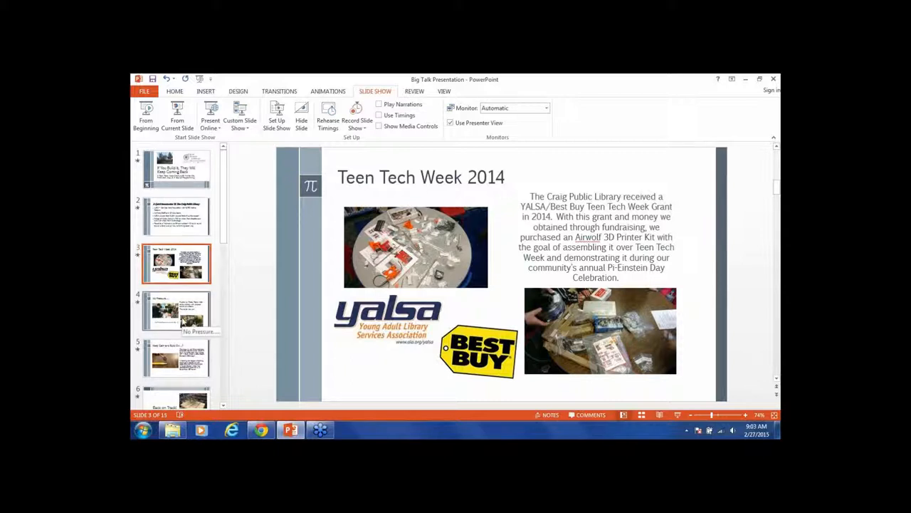
- View slide 4, "No Pressure", then slide 5, "Keep Calm and Build On"
left_click(175, 311)
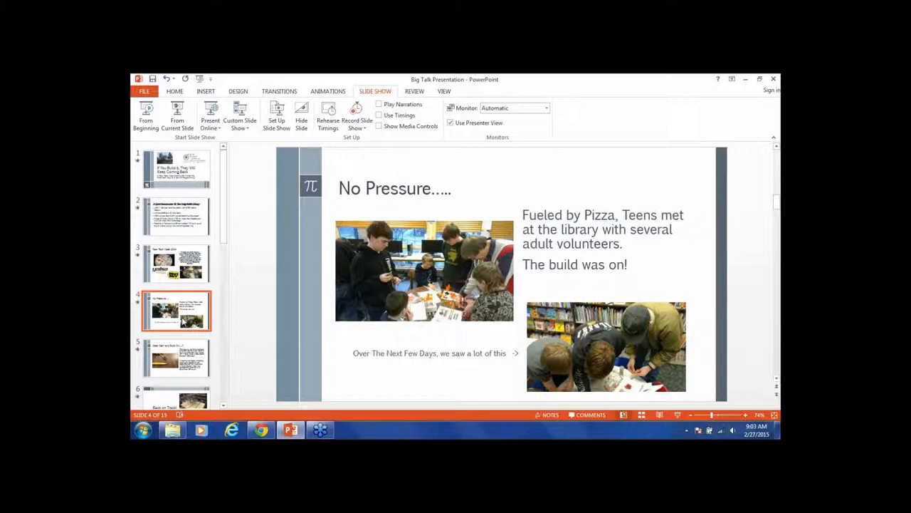
left_click(176, 356)
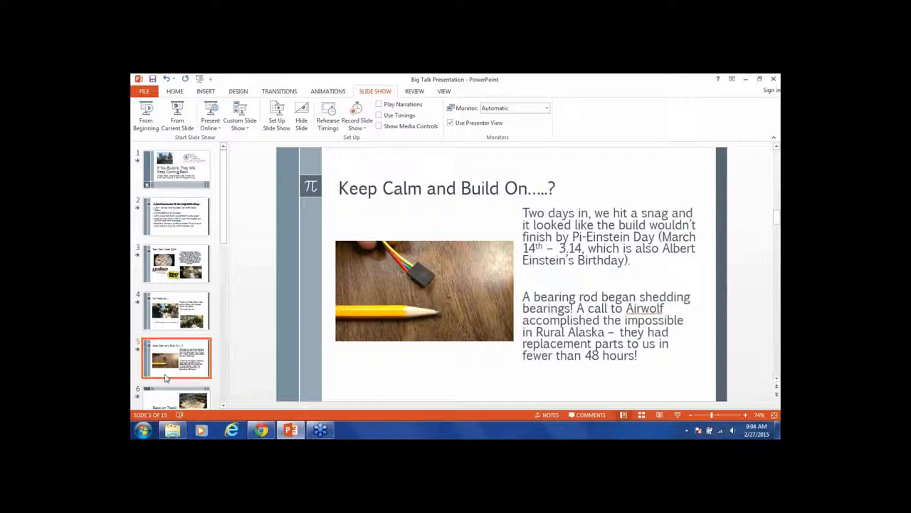
- View slide 6, "Back on Track!", then slide 7, "Pi-Einstein Day Arrived!"
left_click(174, 397)
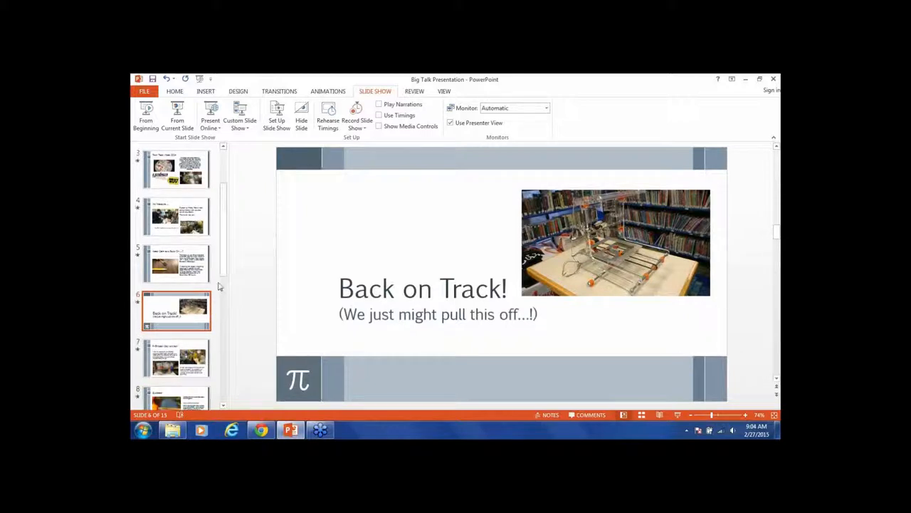
scroll("down", 3)
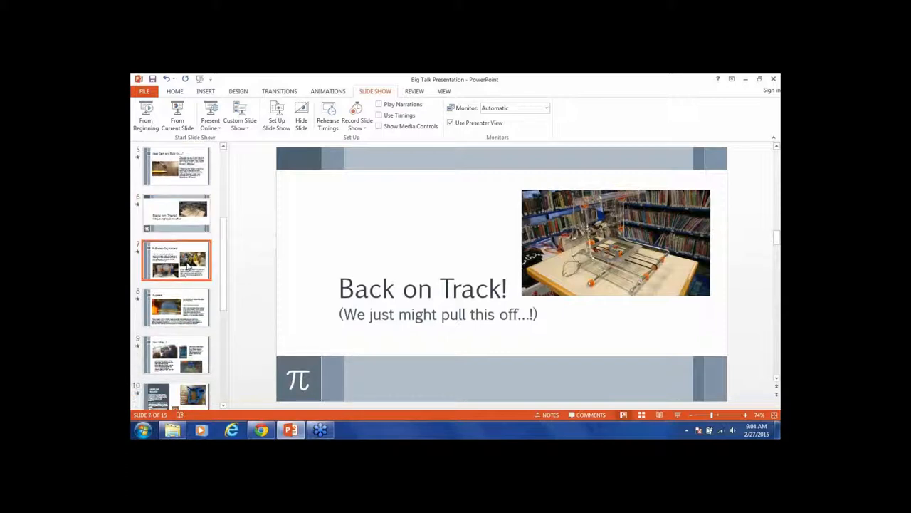
left_click(176, 259)
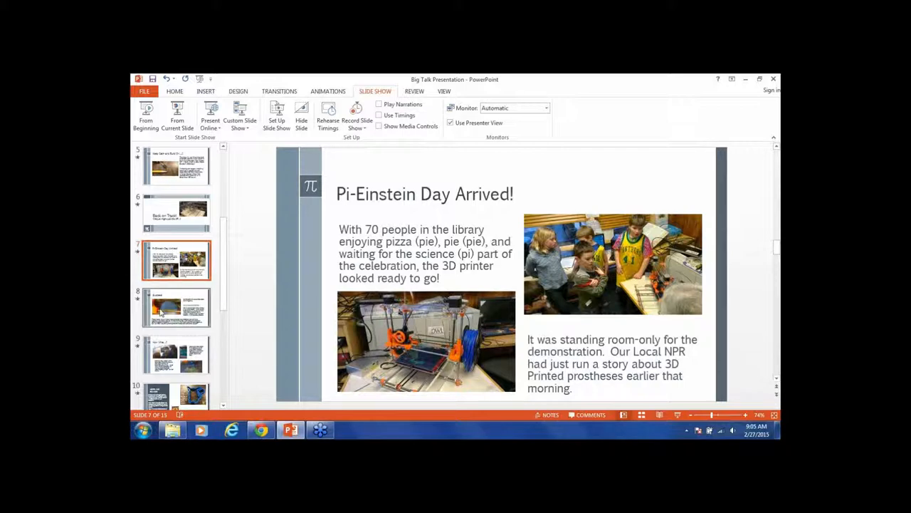
- Display slide 8, "Success!", with its Thingiverse note
left_click(176, 306)
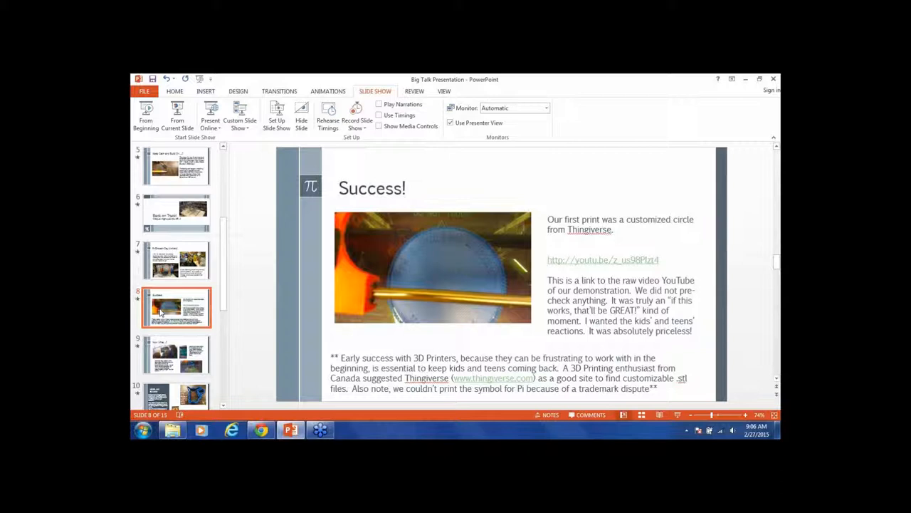
left_click(176, 354)
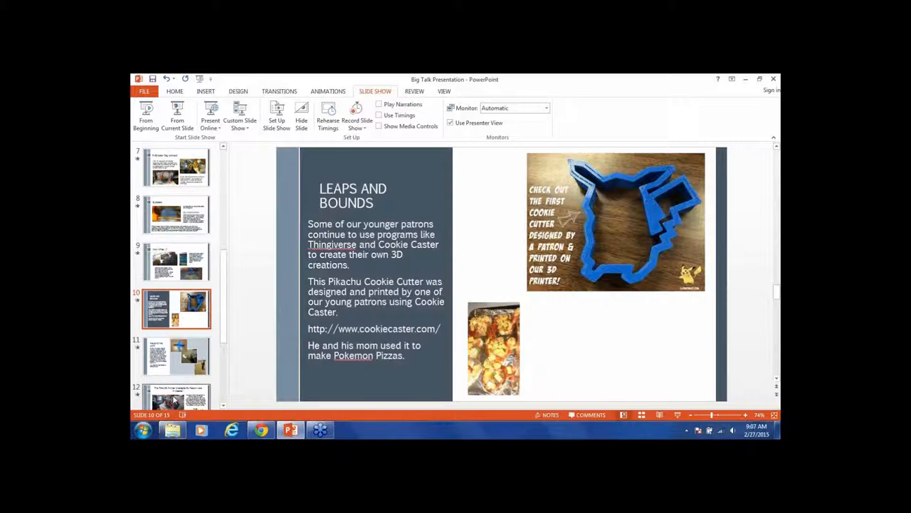
- View slide 11, "The Sky's the Limit!", then slide 12 with the project budget
left_click(176, 354)
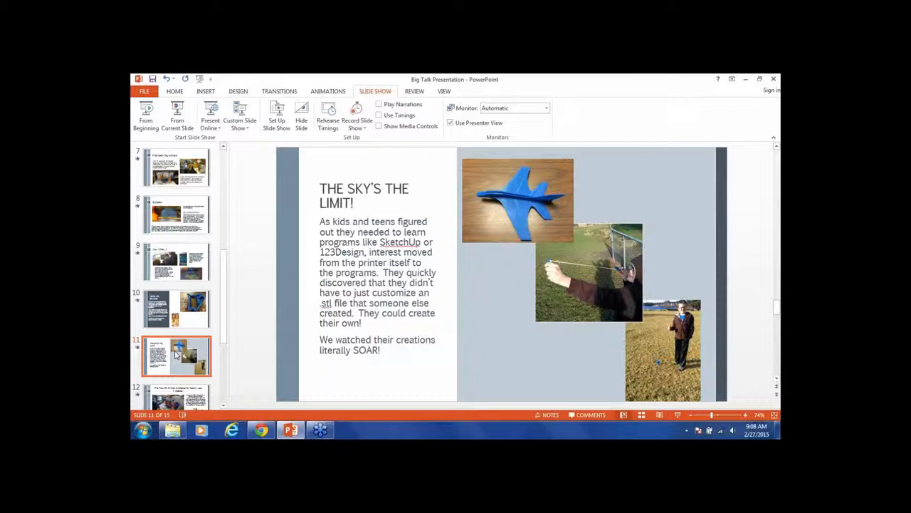
mouse_move(223, 326)
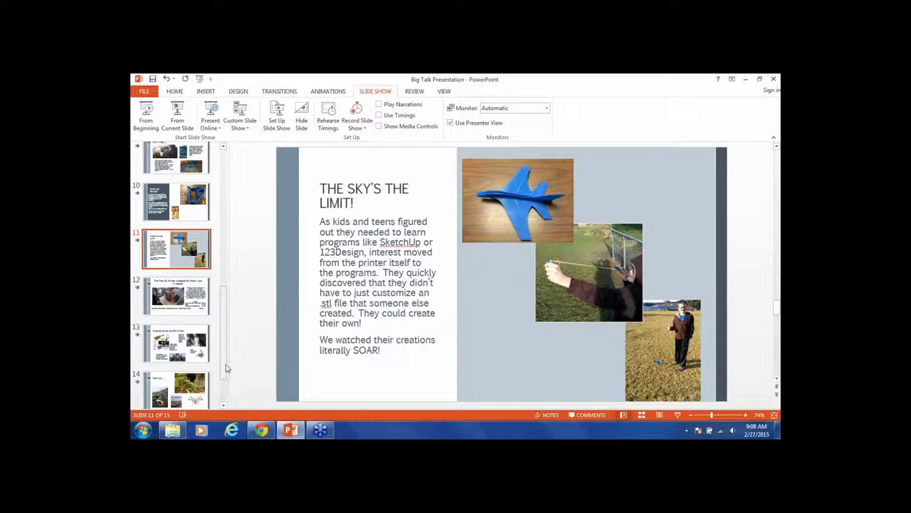
left_click(176, 295)
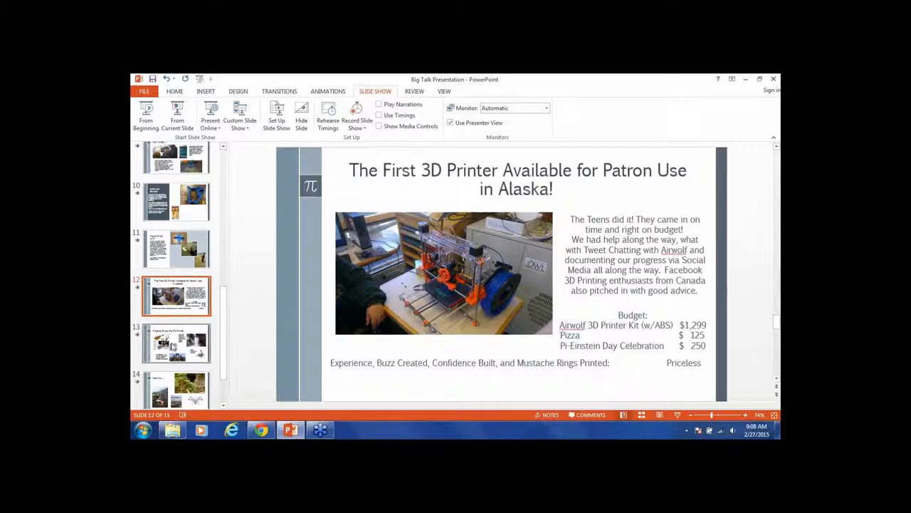
left_click(175, 343)
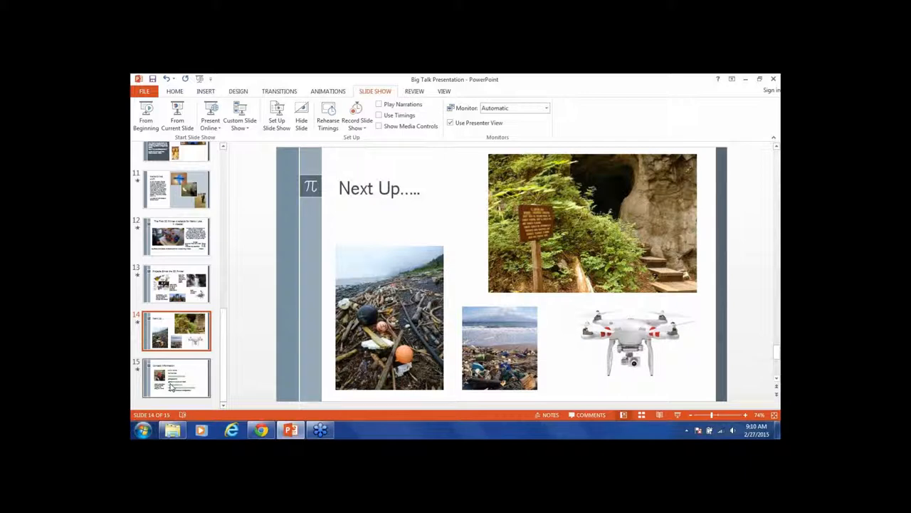
- Display the final slide 15, "Contact Information", with the library's address and links
left_click(176, 377)
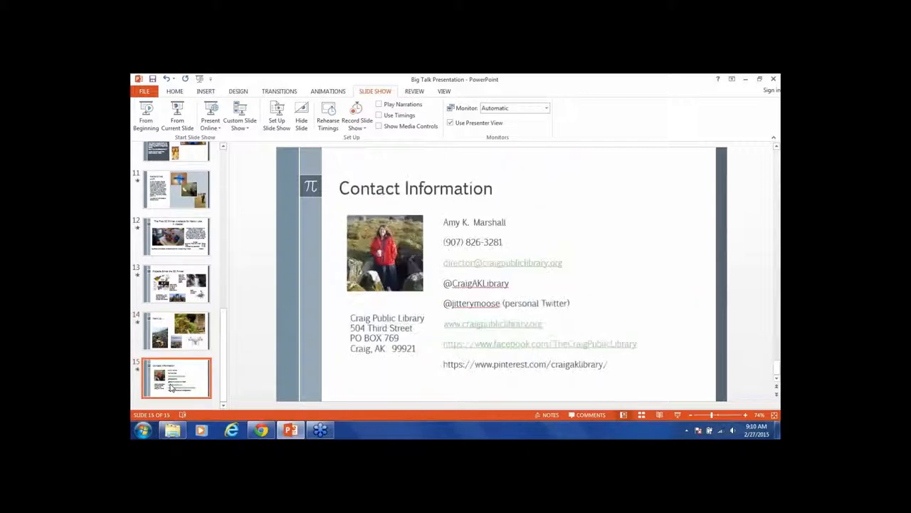